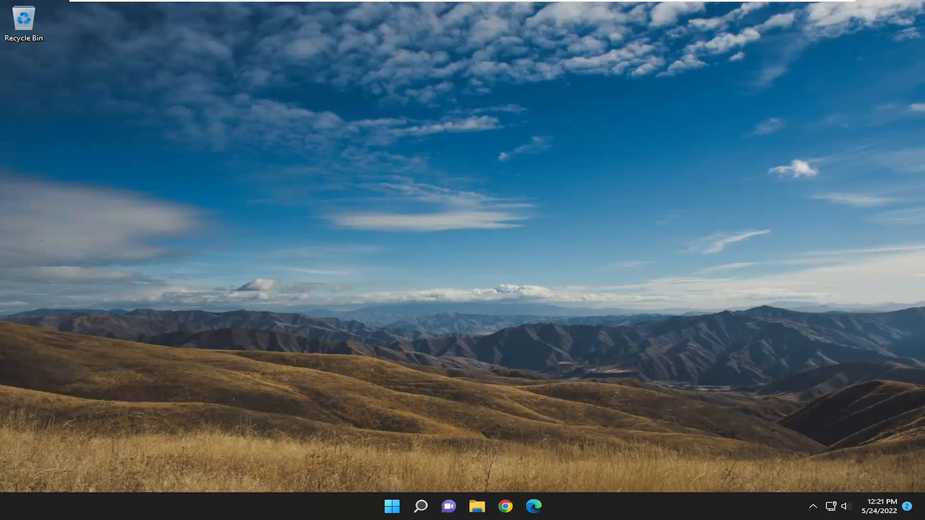
Step: Search "apps and features" and open the Apps & features settings page
{"action": "left_click", "coordinate": [420, 506]}
{"action": "type", "text": "apps and f"}
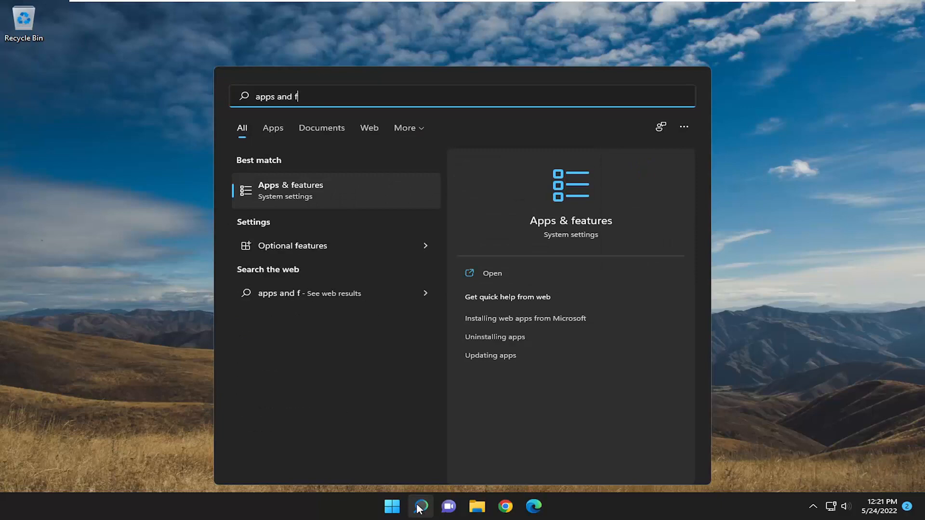
{"action": "type", "text": "eatures"}
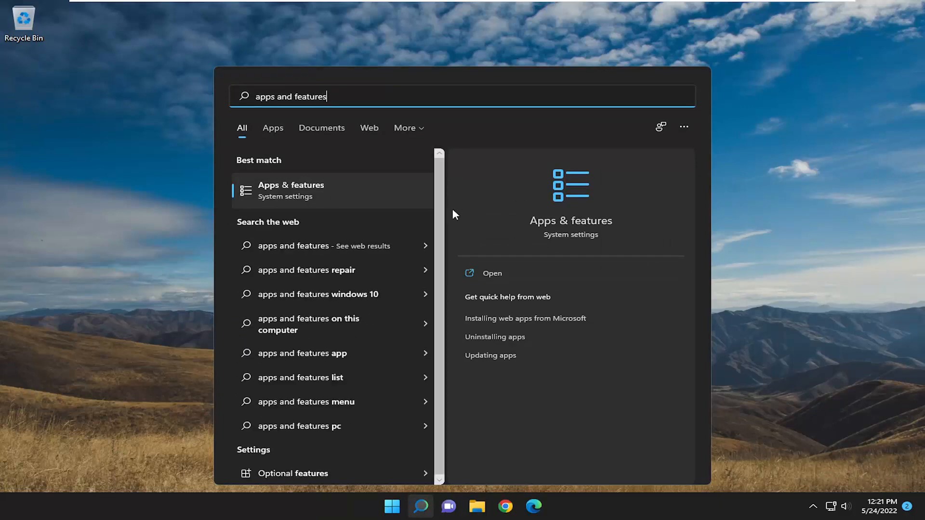
{"action": "left_click", "coordinate": [291, 190]}
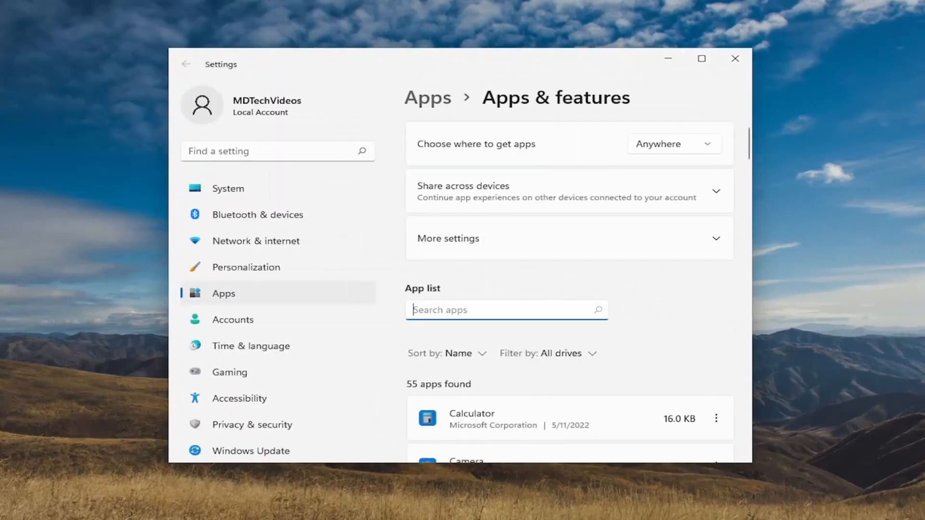
Step: Filter the installed apps list by "office"
{"action": "type", "text": "office"}
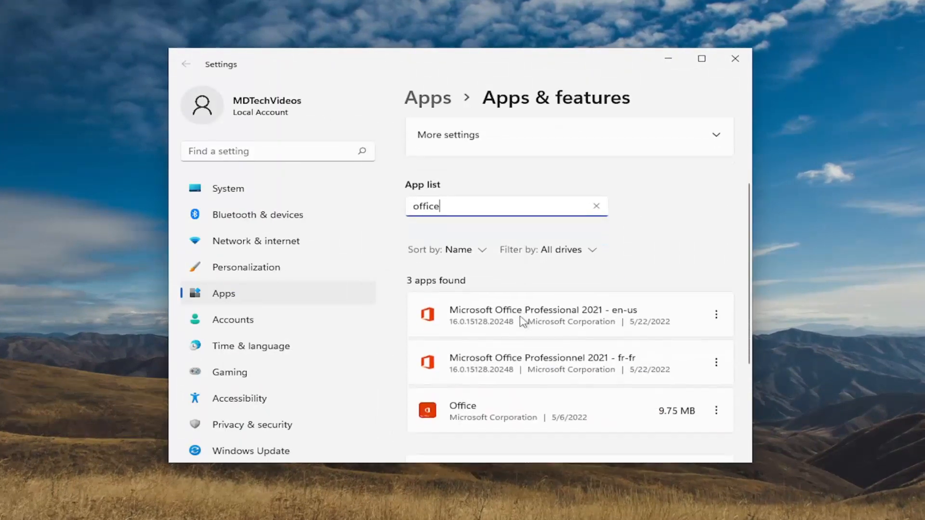
{"action": "mouse_move", "coordinate": [717, 322]}
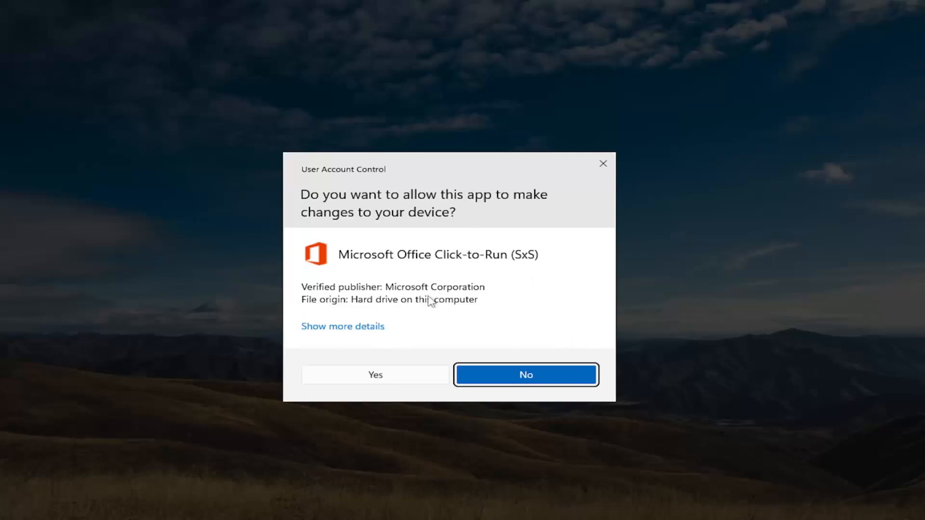
Step: Allow the Office repair tool and choose Online Repair, reaching the start prompt
{"action": "left_click", "coordinate": [375, 374]}
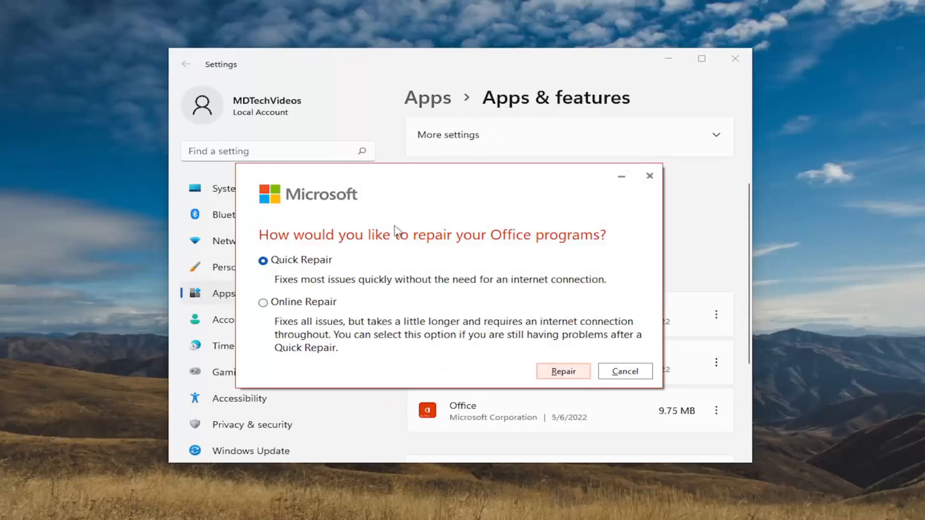
{"action": "mouse_move", "coordinate": [397, 253]}
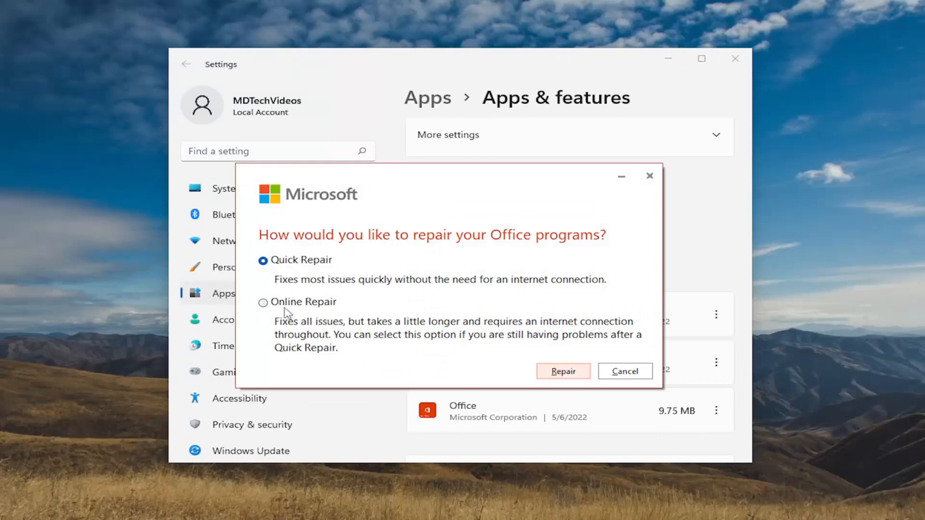
{"action": "mouse_move", "coordinate": [287, 312]}
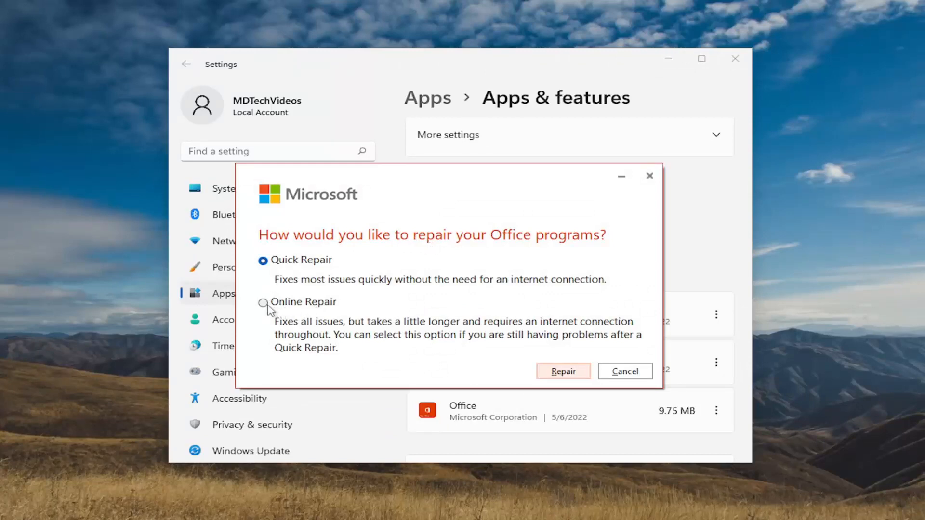
{"action": "left_click", "coordinate": [263, 302]}
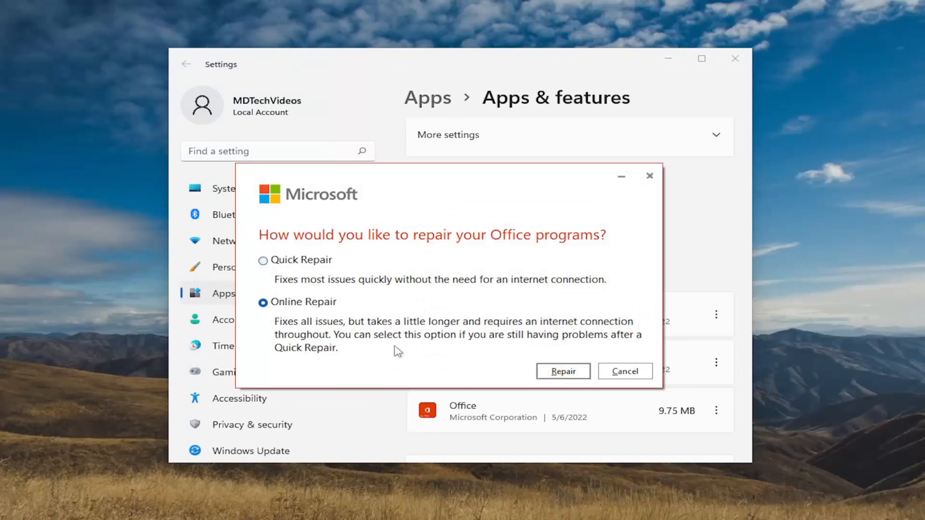
{"action": "mouse_move", "coordinate": [511, 339]}
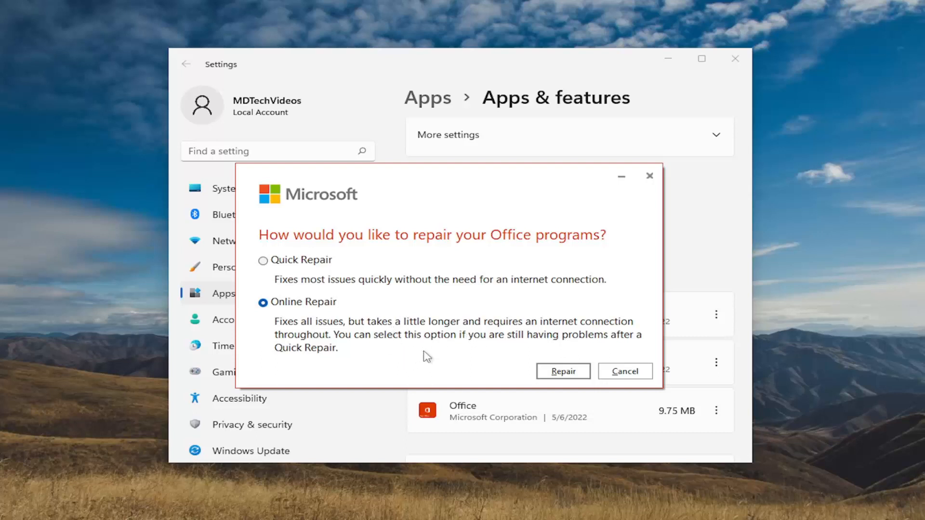
{"action": "mouse_move", "coordinate": [601, 345]}
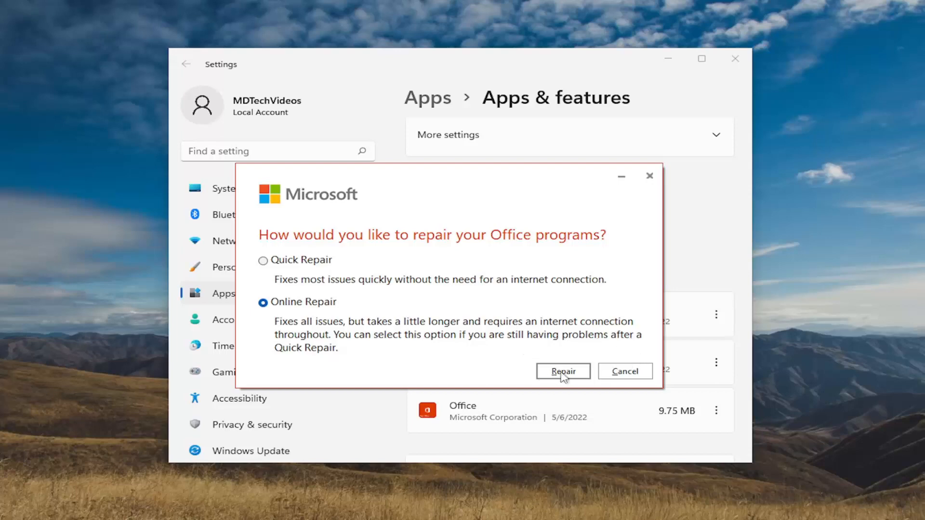
{"action": "left_click", "coordinate": [561, 371]}
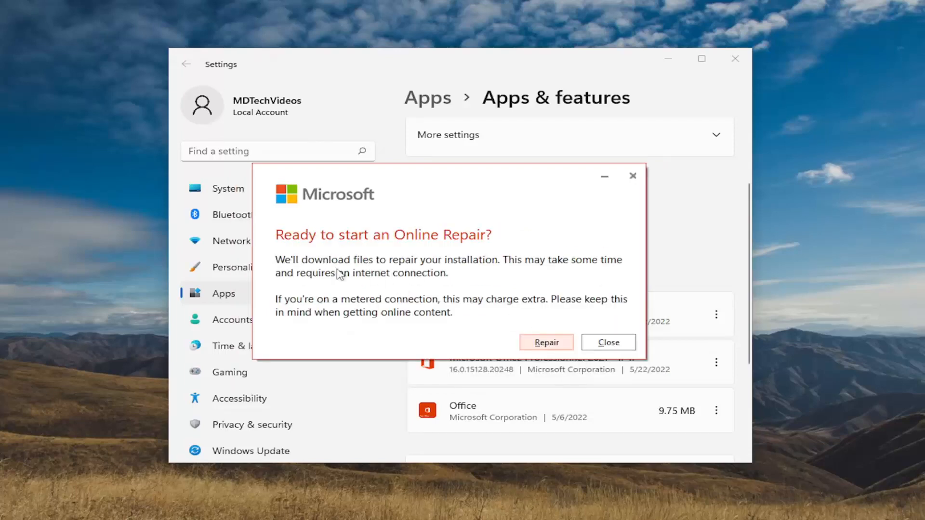
Step: Run the Office online repair until "You're all set!" is reported
{"action": "left_click", "coordinate": [546, 342]}
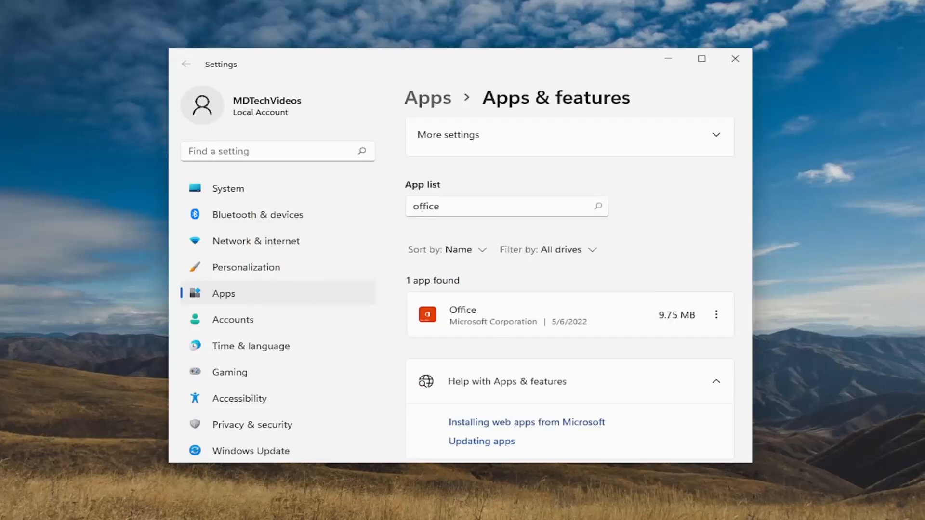
{"action": "left_click", "coordinate": [462, 314]}
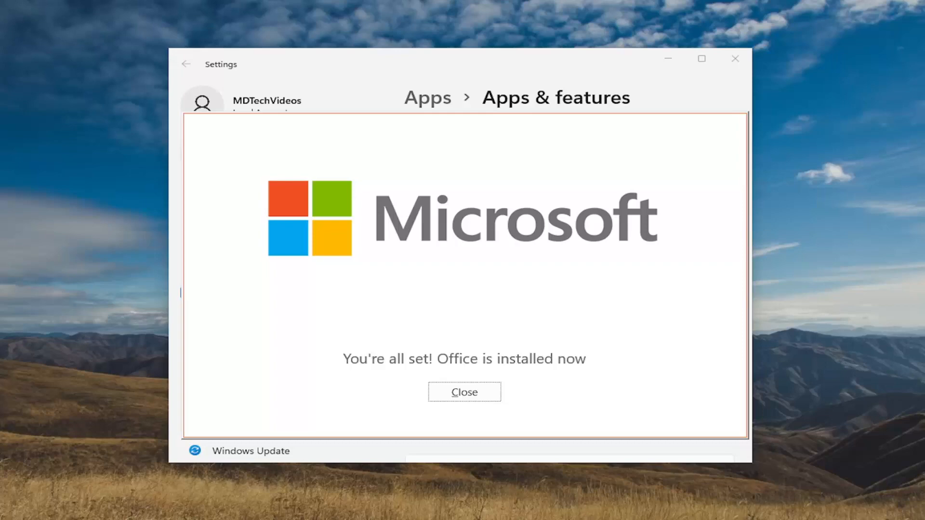
Step: Search "cmd" and launch Command Prompt as administrator, approving UAC
{"action": "left_click", "coordinate": [463, 392]}
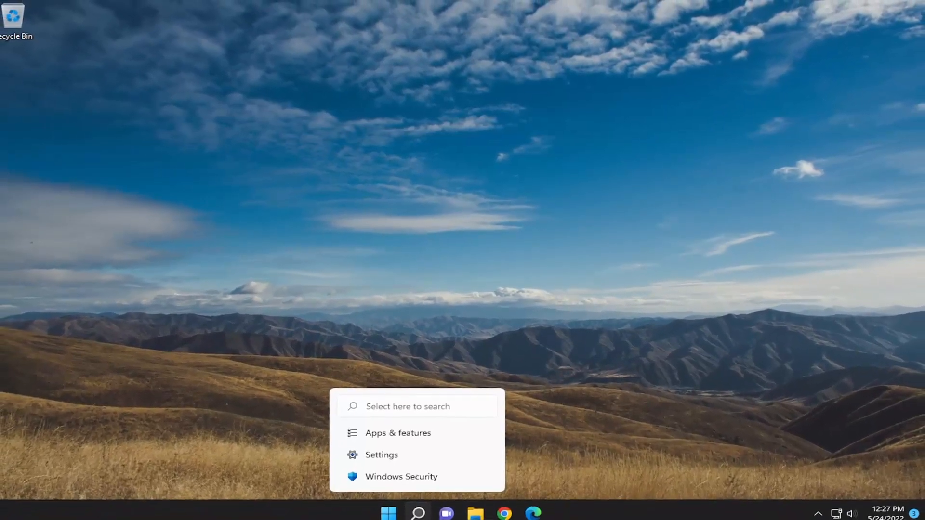
{"action": "type", "text": "cmd"}
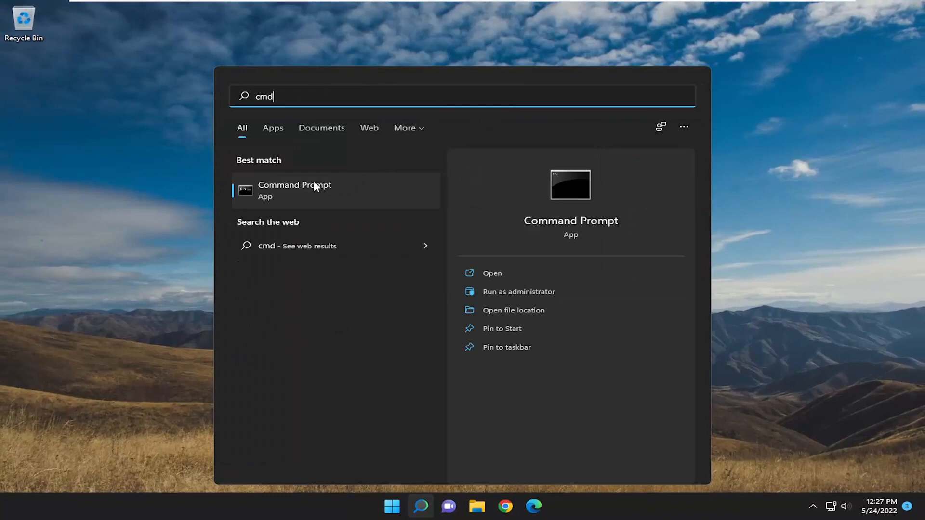
{"action": "right_click", "coordinate": [295, 190]}
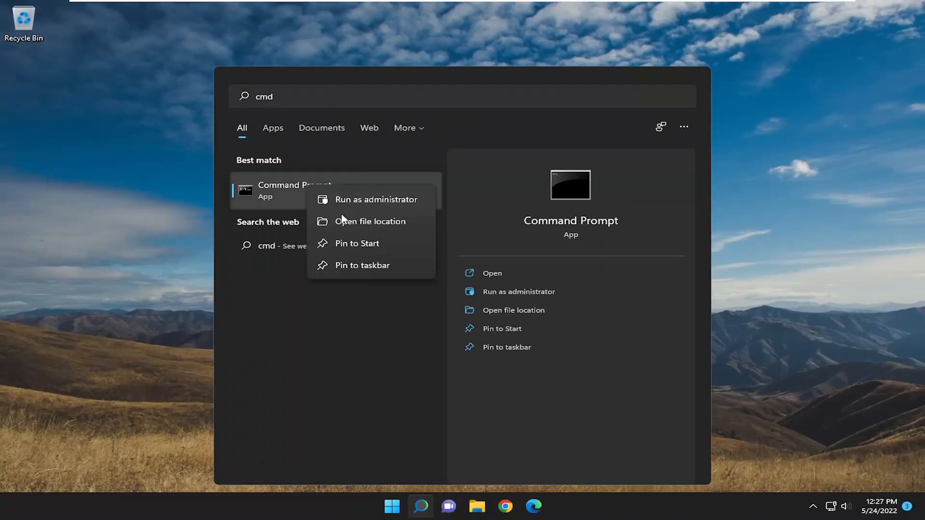
{"action": "left_click", "coordinate": [376, 200]}
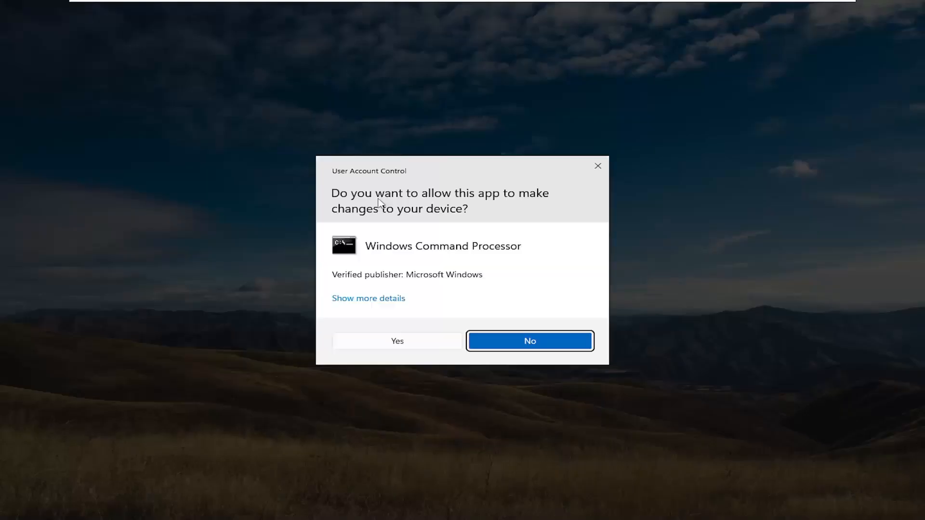
{"action": "mouse_move", "coordinate": [400, 358]}
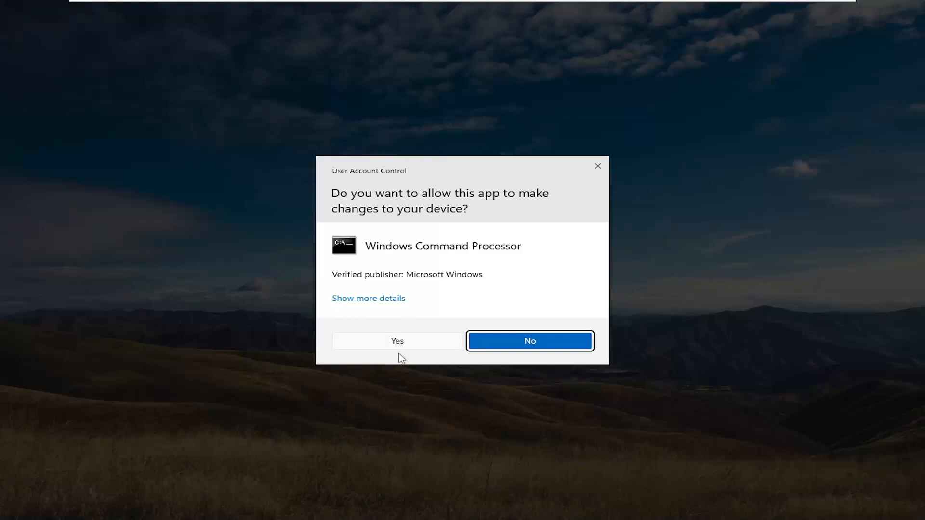
{"action": "left_click", "coordinate": [396, 341]}
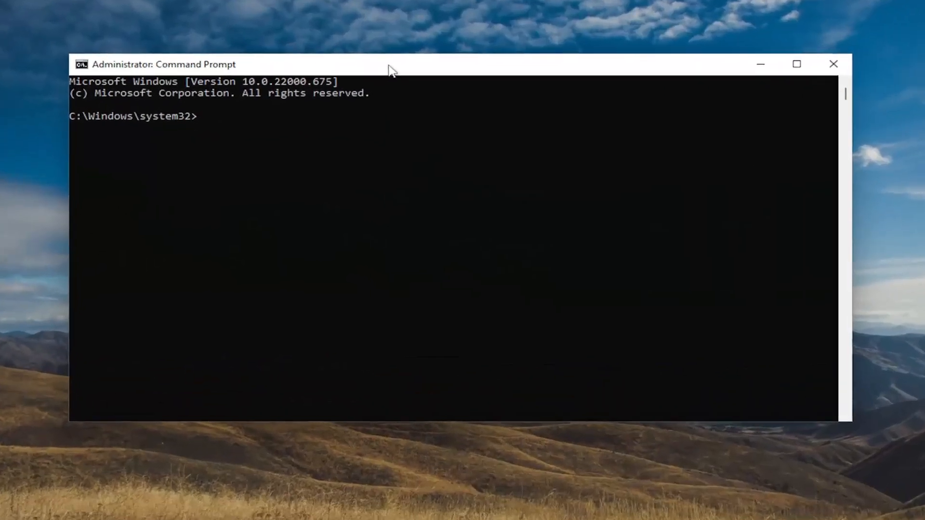
Step: Run ipconfig /flushdns to clear the DNS resolver cache
{"action": "type", "text": "ipconfig /flushd"}
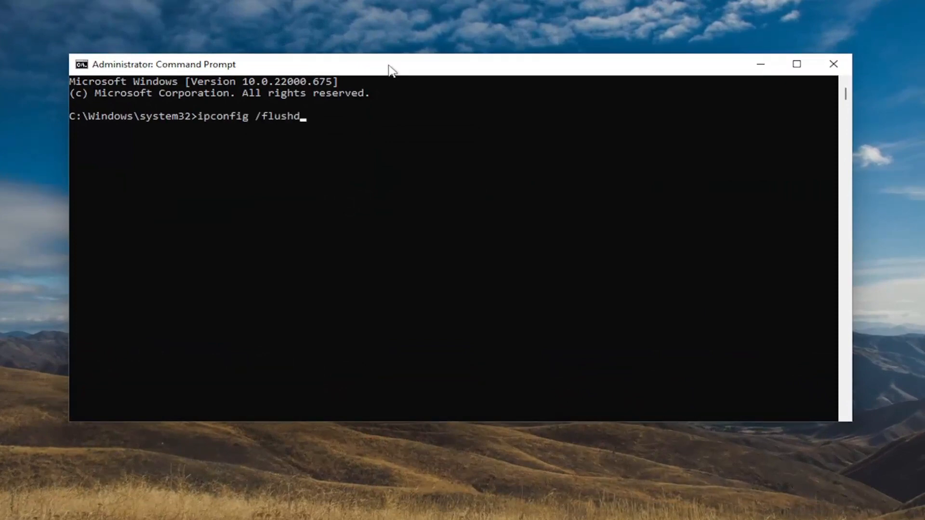
{"action": "type", "text": "ns"}
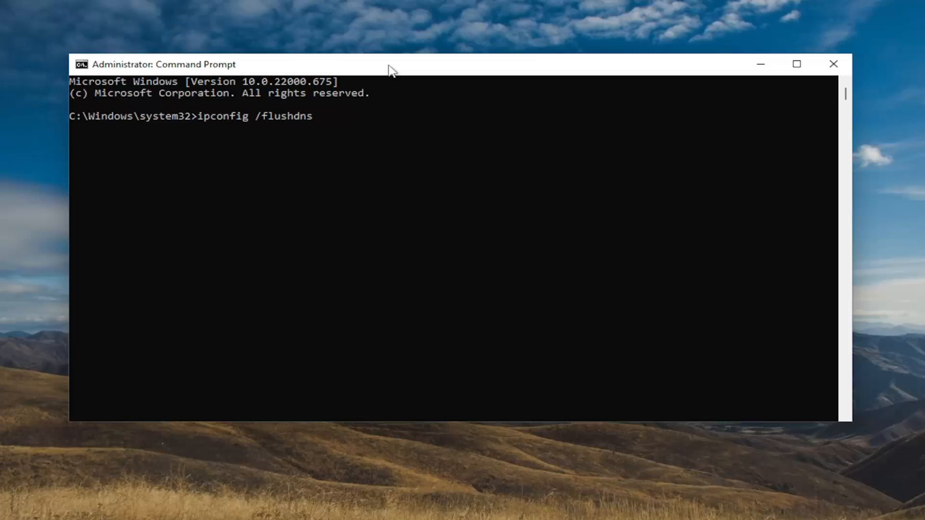
{"action": "key", "text": "Enter"}
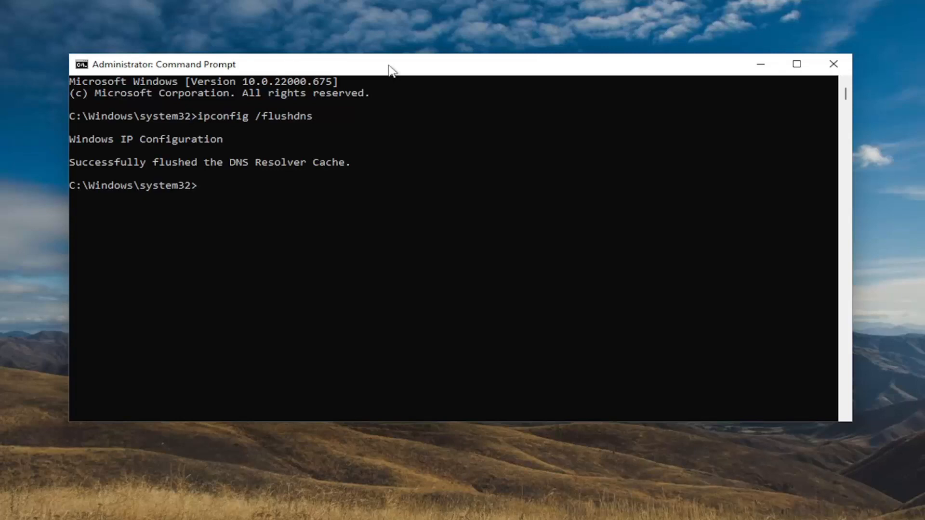
{"action": "type", "text": "netsh w"}
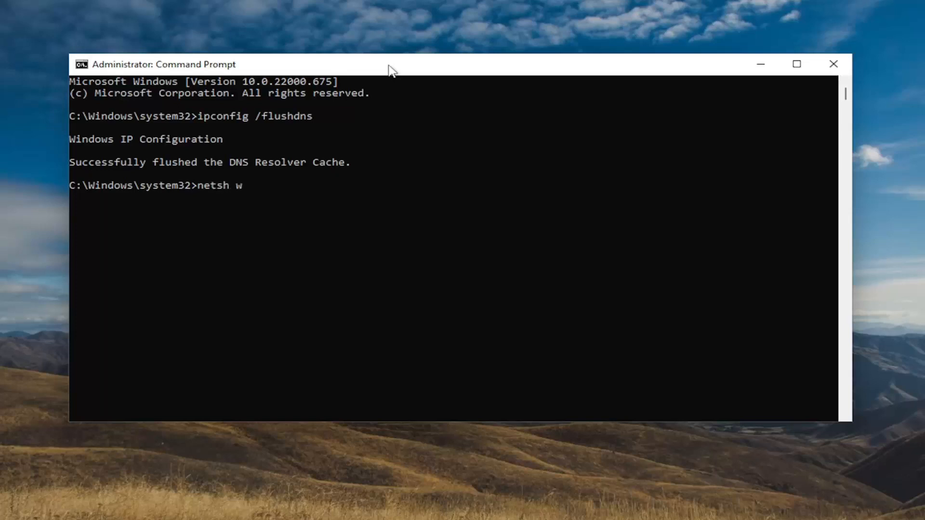
Step: Run netsh winsock reset to reset the Winsock catalog
{"action": "type", "text": "insock"}
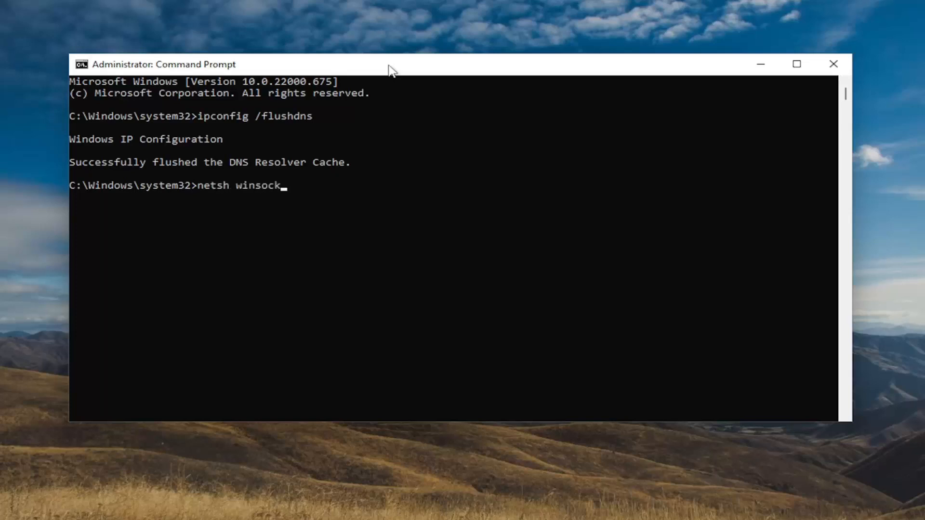
{"action": "type", "text": "reset"}
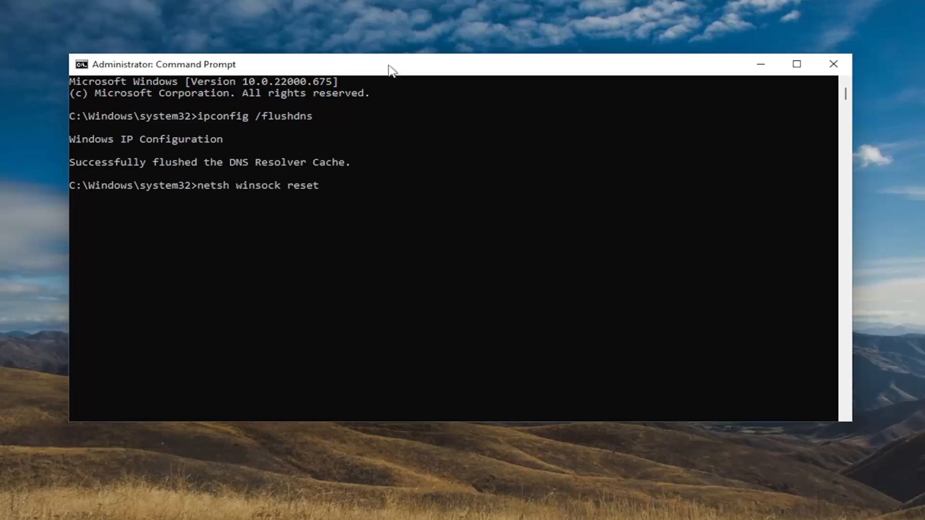
{"action": "key", "text": "Enter"}
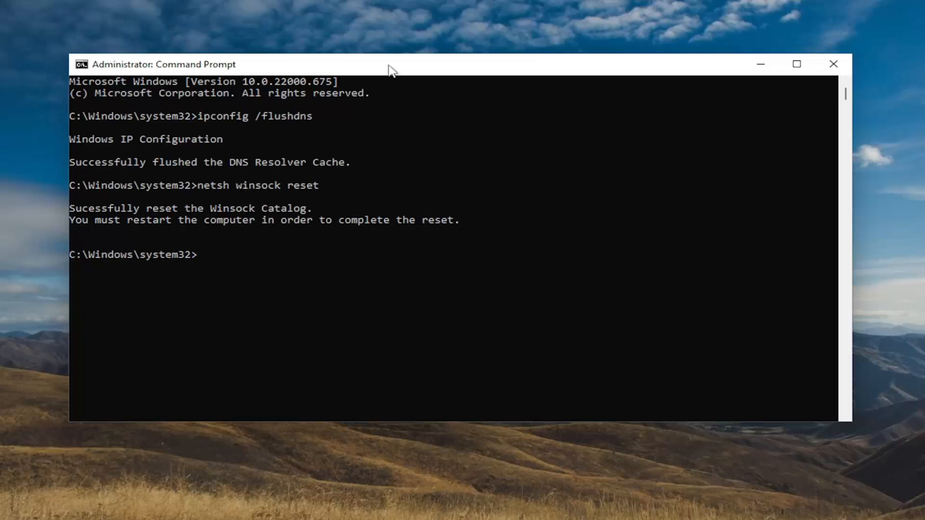
{"action": "mouse_move", "coordinate": [378, 78]}
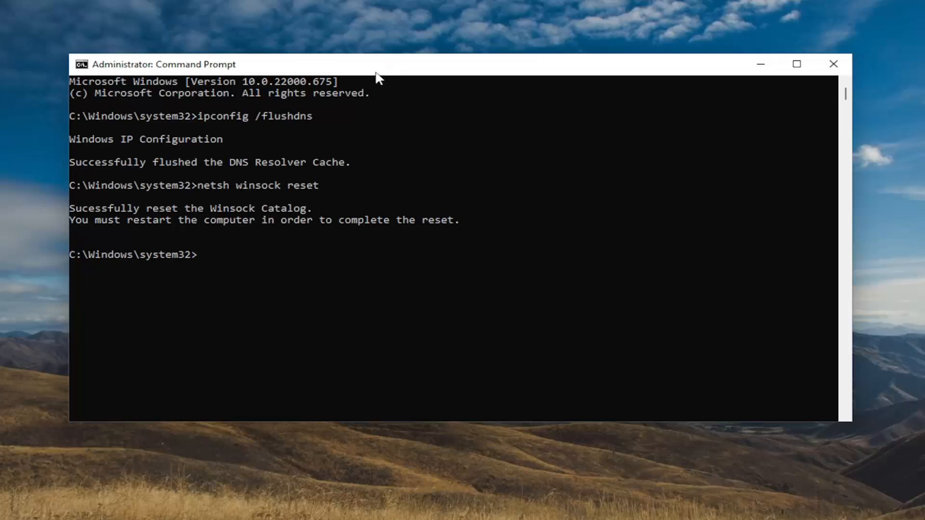
{"action": "left_click", "coordinate": [833, 63]}
{"action": "type", "text": "settings"}
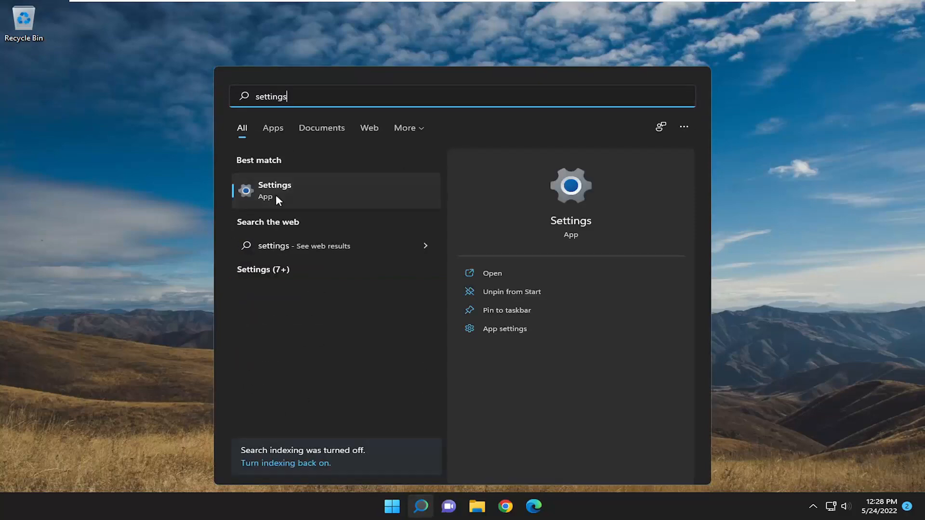
Step: Open Settings to Accounts > Access work or school, then close Settings
{"action": "left_click", "coordinate": [275, 190]}
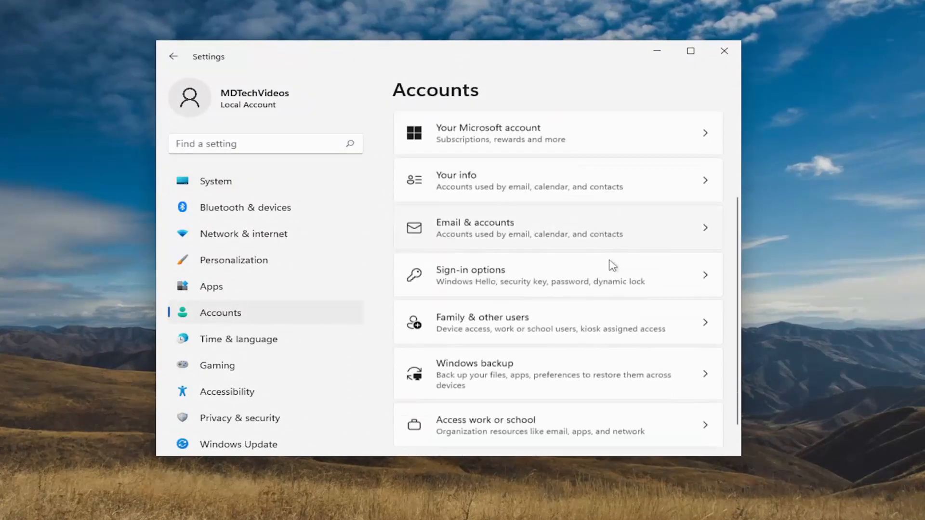
{"action": "scroll", "scroll_direction": "down", "scroll_amount": 3}
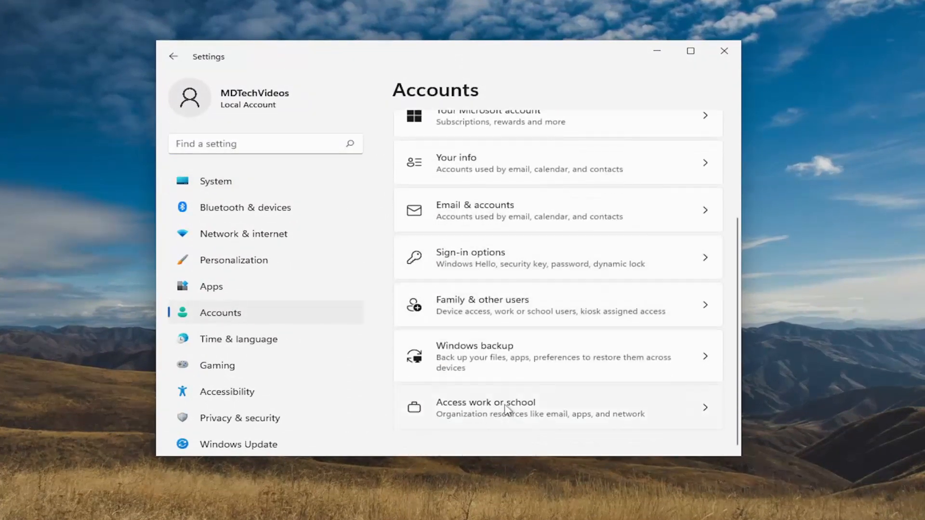
{"action": "left_click", "coordinate": [485, 407]}
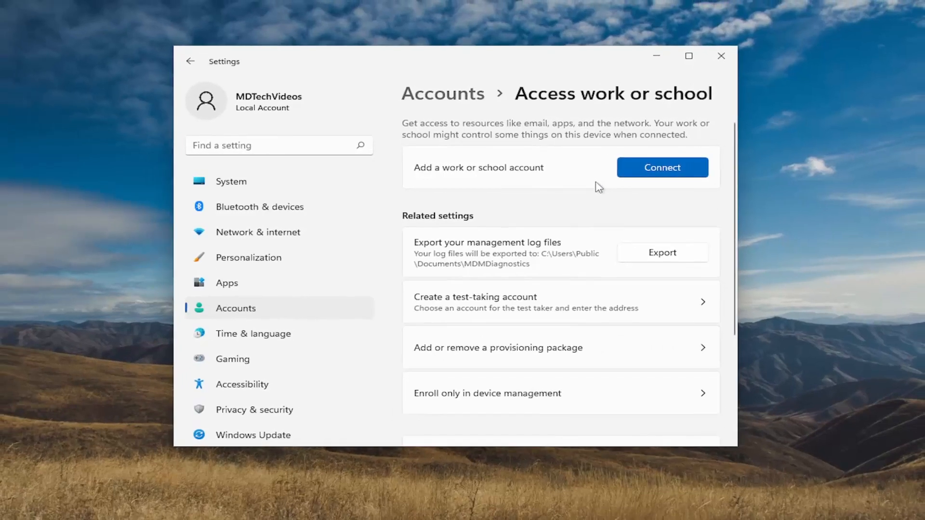
{"action": "left_click", "coordinate": [721, 55]}
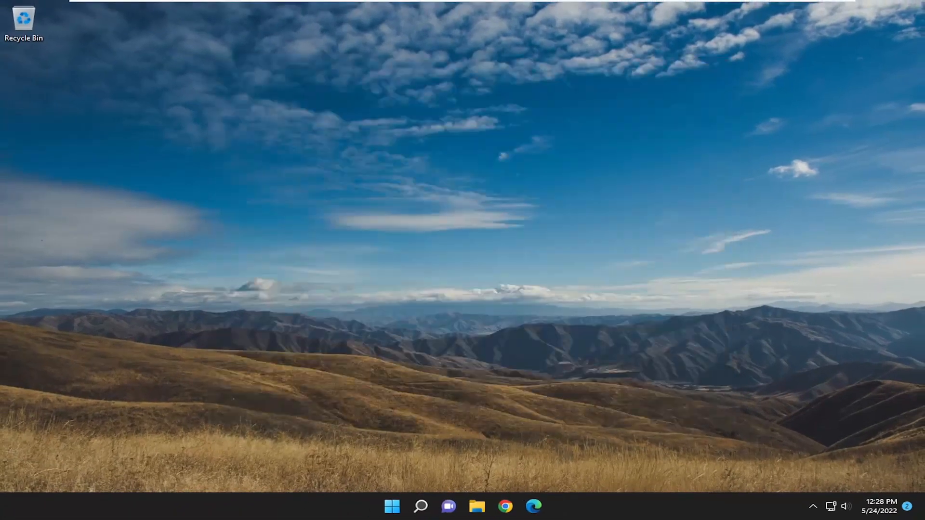